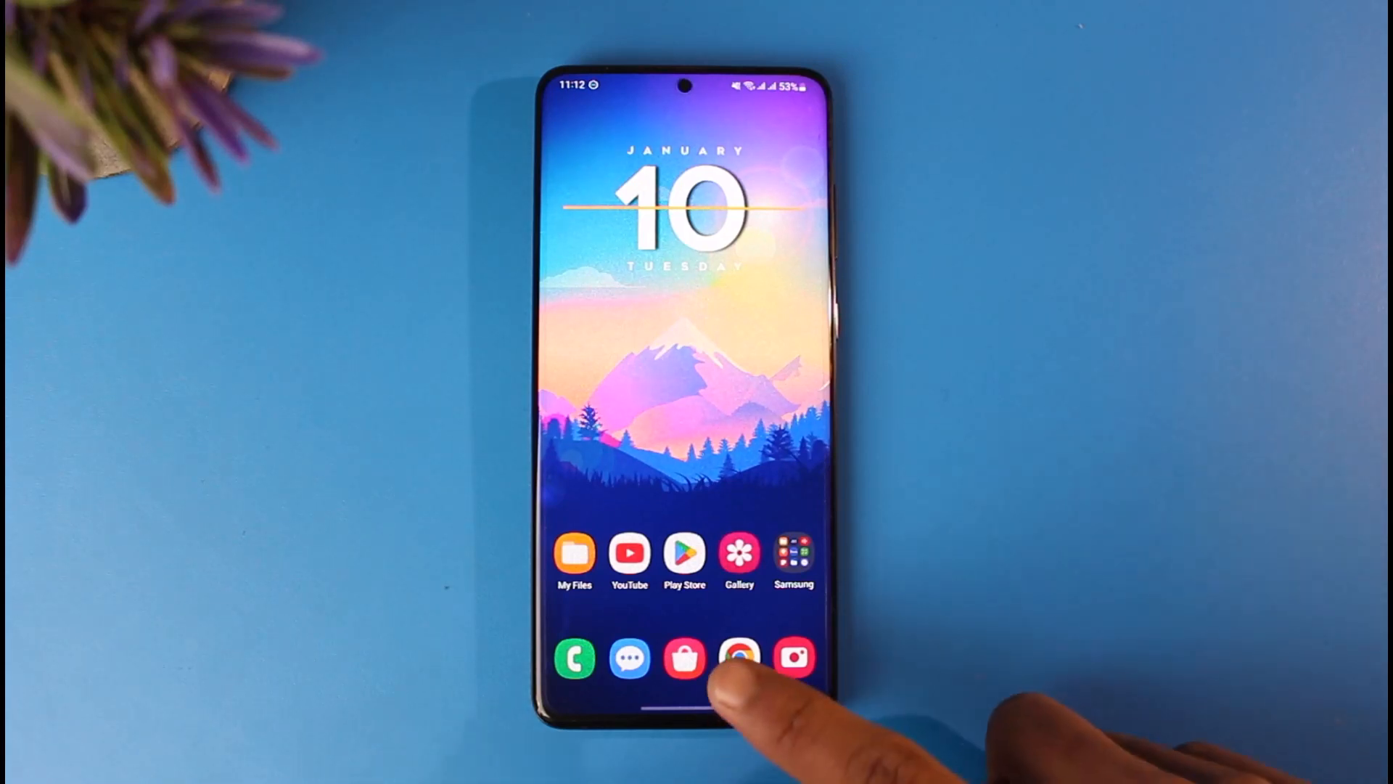
# Launch Chrome from the home screen dock to its Google new tab page.
pyautogui.click(739, 658)
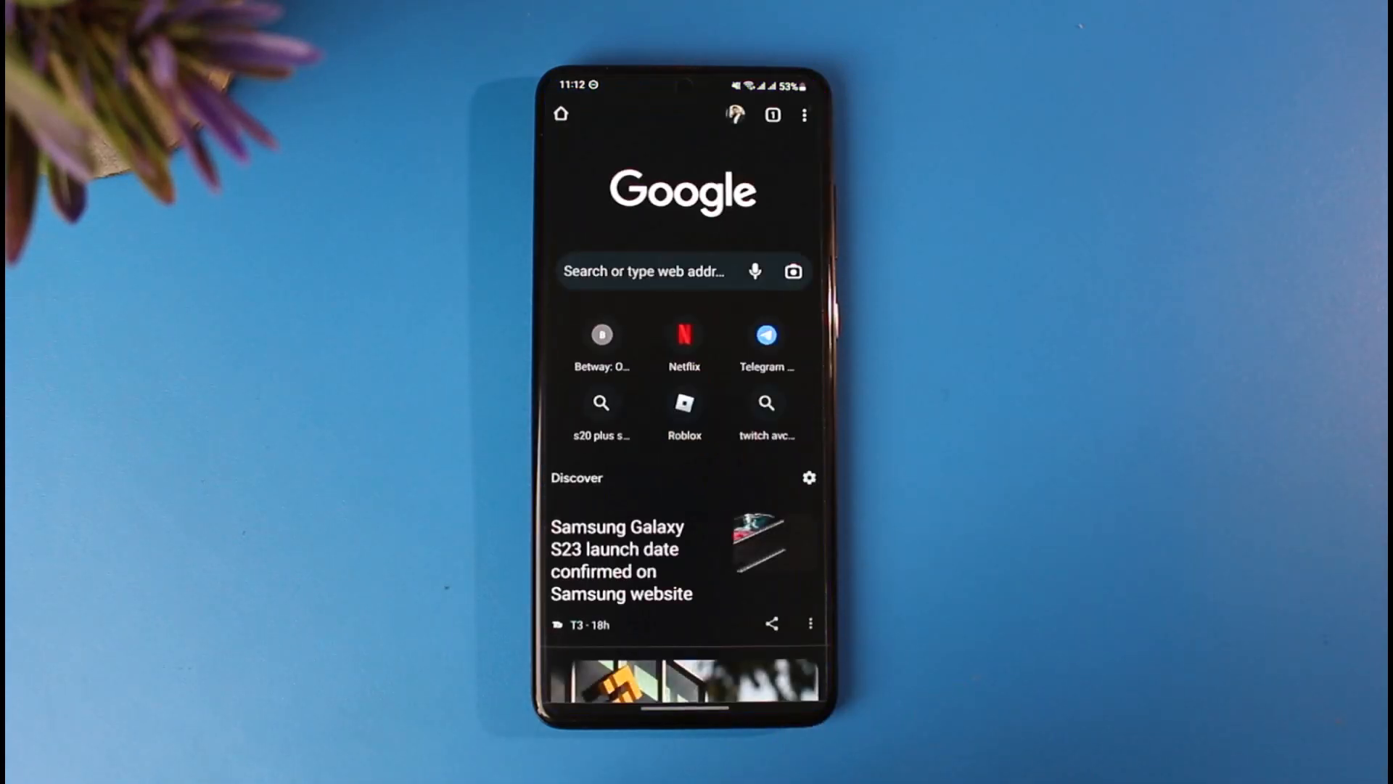
# Reach the secure.imvu.com delete account page and focus its password field.
pyautogui.click(648, 271)
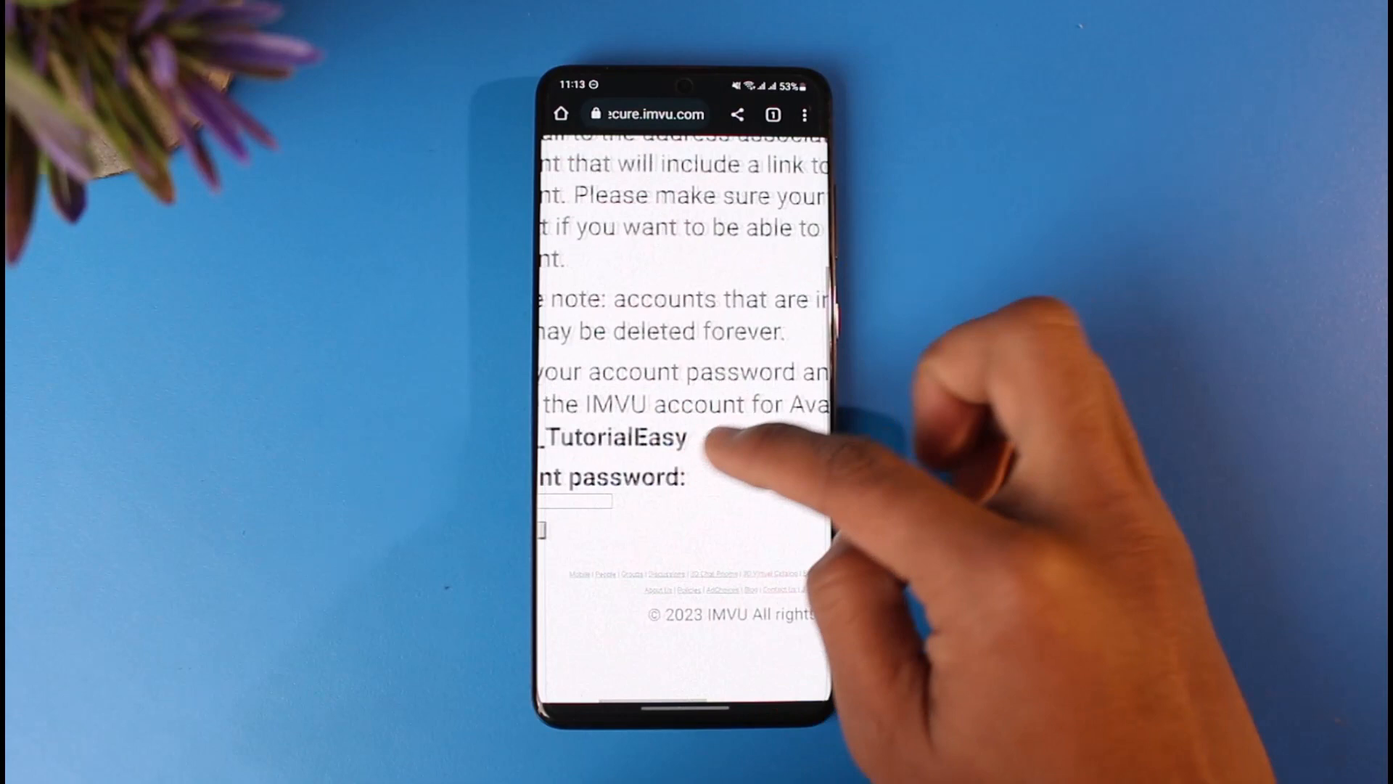
pyautogui.click(572, 517)
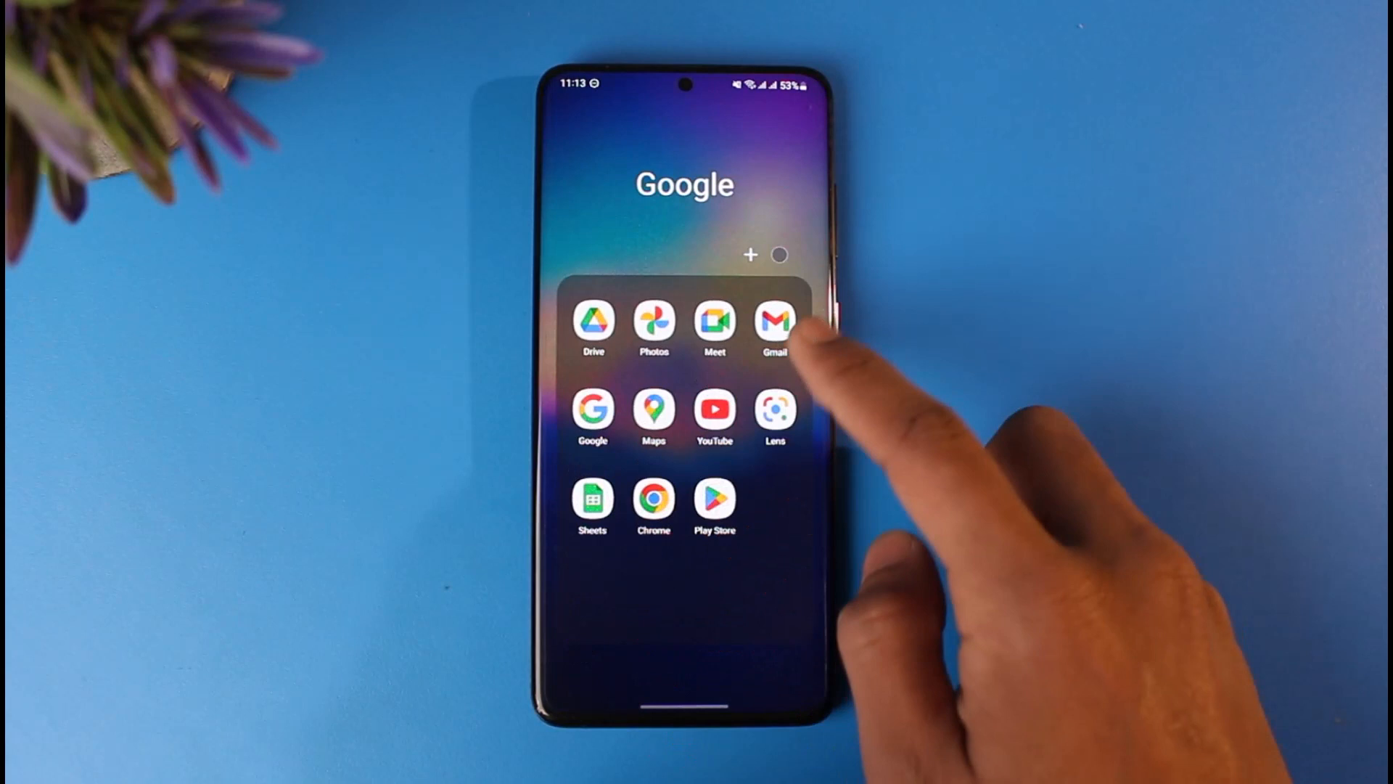
# Switch to the Gmail inbox to view the IMVU deletion email after submitting the form.
pyautogui.click(773, 321)
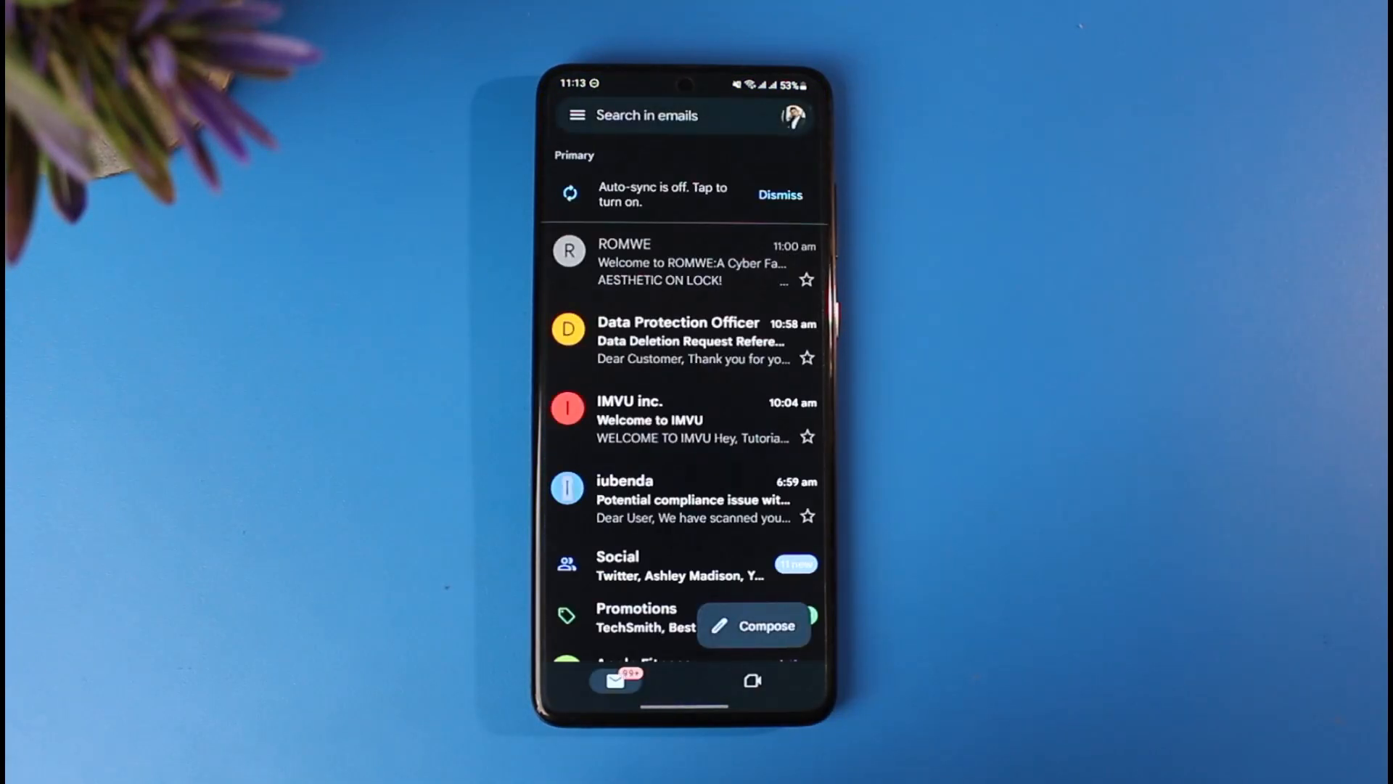